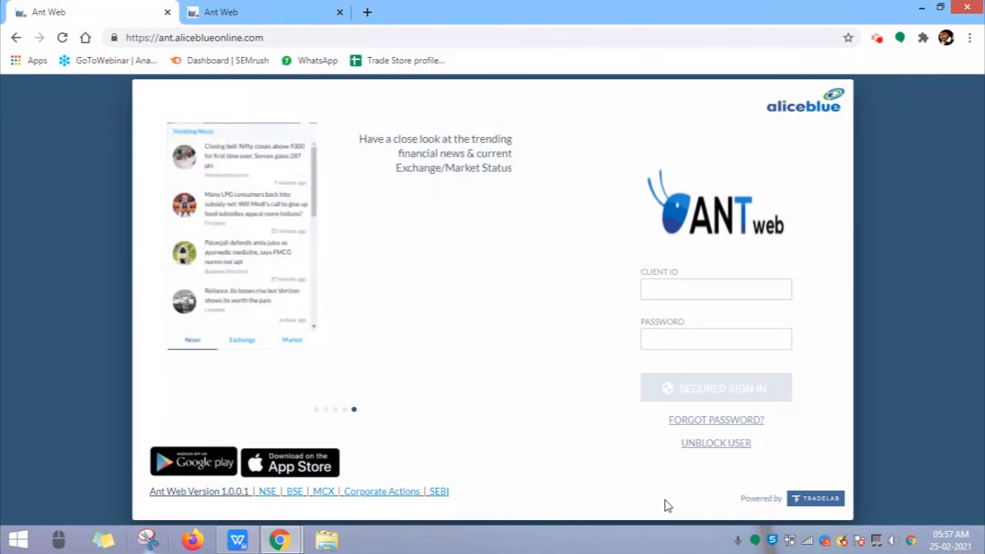
# - Browse the login page's news panel between exchange messages and trending news
pyautogui.click(241, 341)
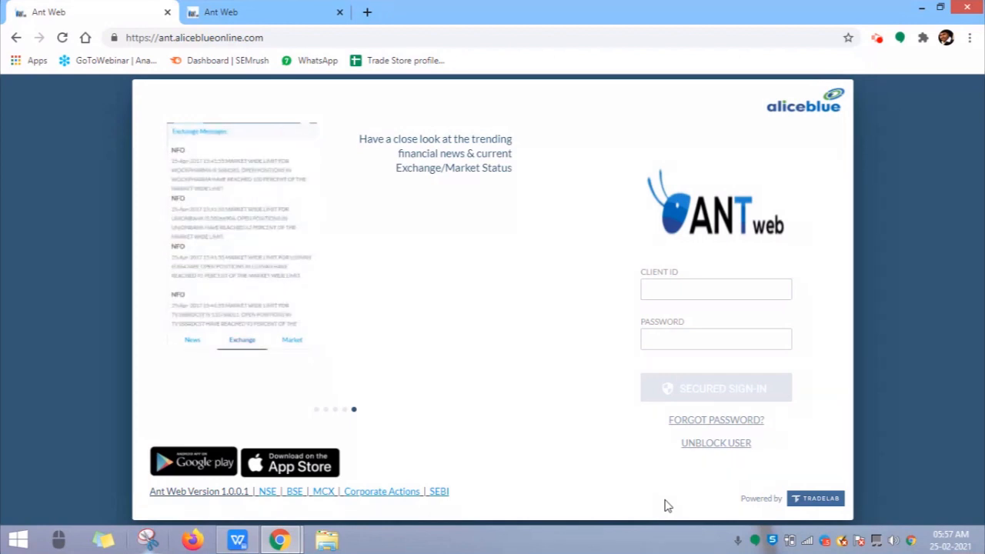
pyautogui.click(292, 340)
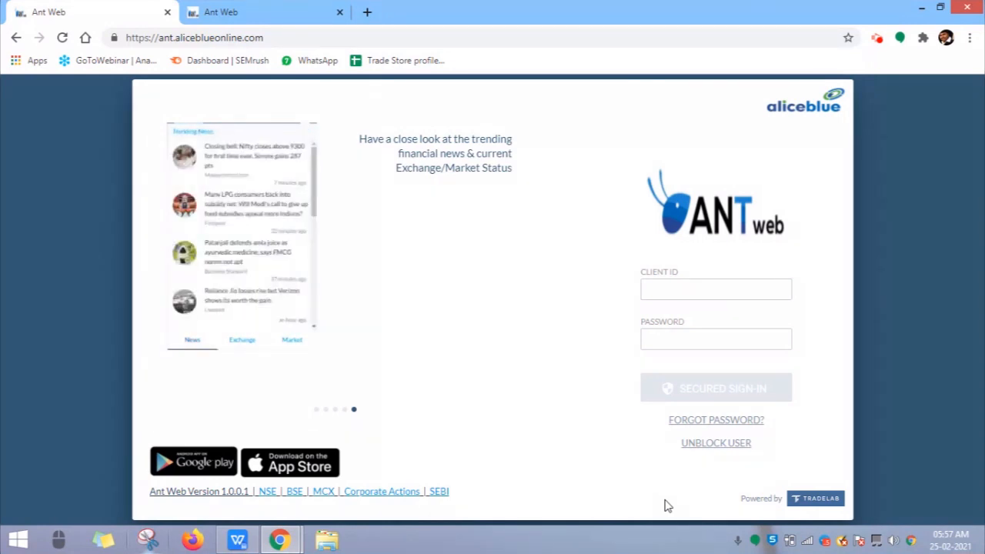
pyautogui.click(242, 340)
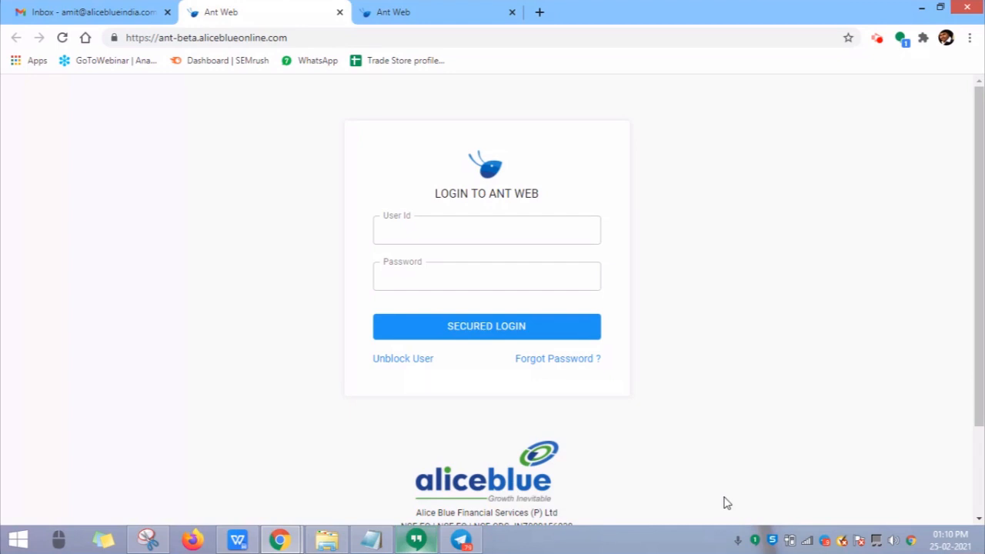
# - Sign in with user ID and password and show the Portfolio holdings listing YESBANK-EQ
pyautogui.click(486, 229)
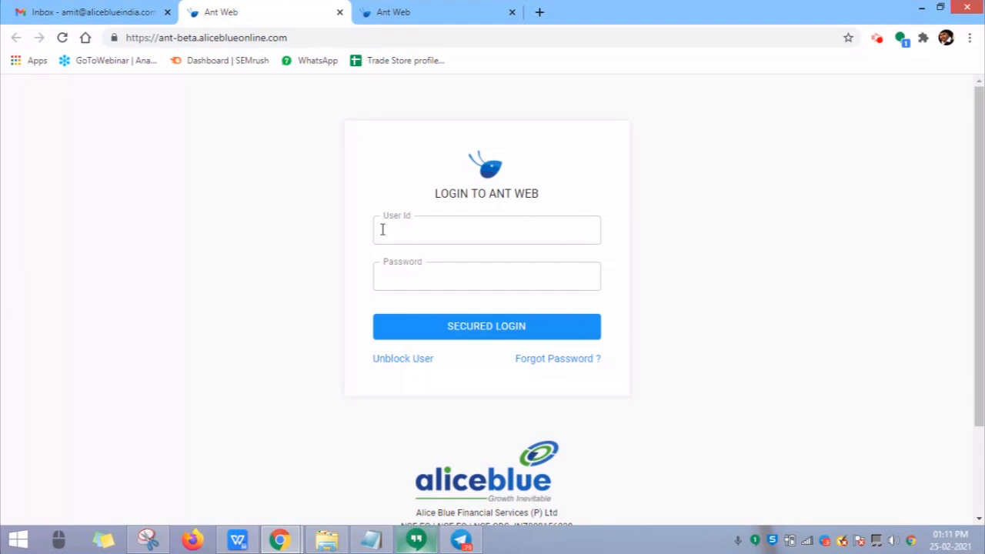
pyautogui.click(487, 326)
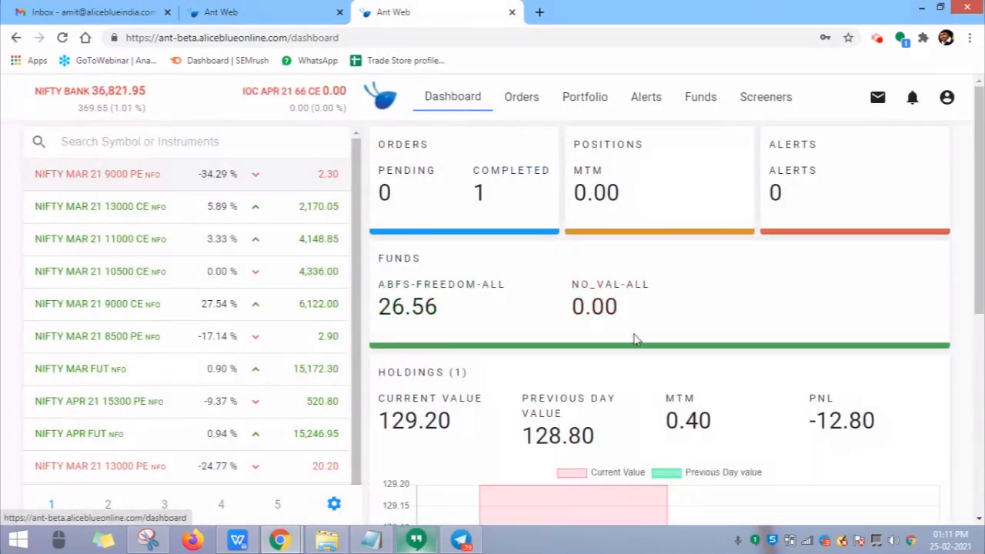
pyautogui.click(585, 96)
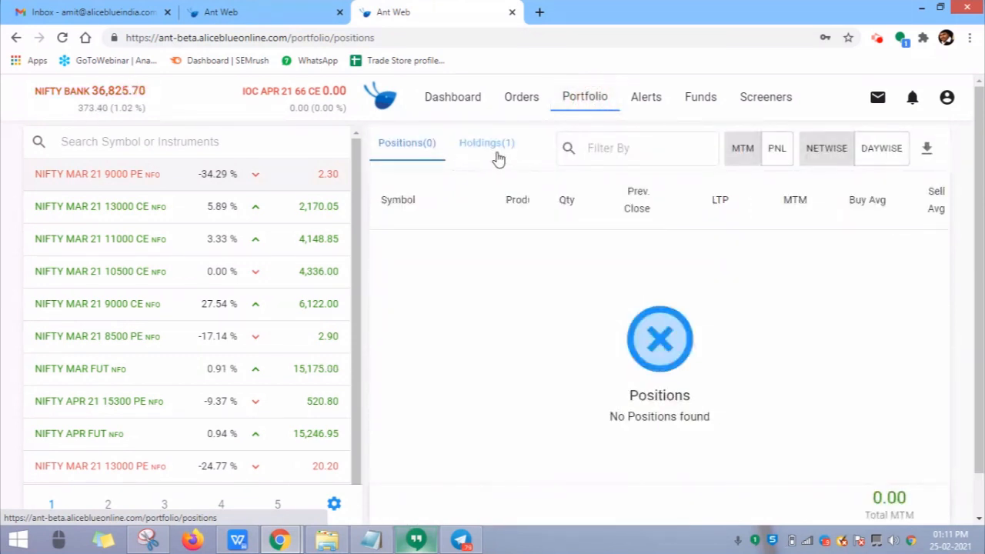
pyautogui.click(486, 143)
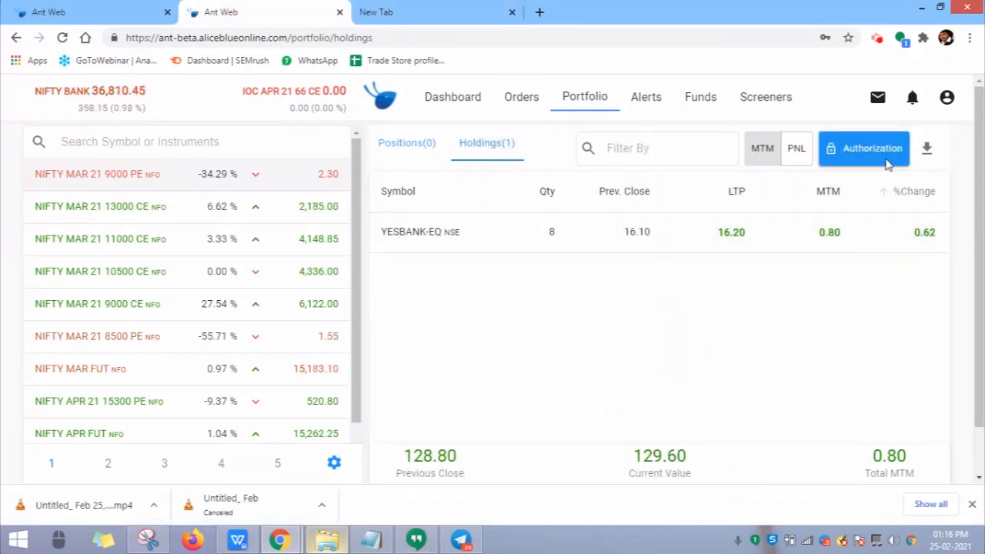
# - Authorise the YESBANK-EQ holding for e-DIS and continue to the CDSL TPIN verification page
pyautogui.click(864, 147)
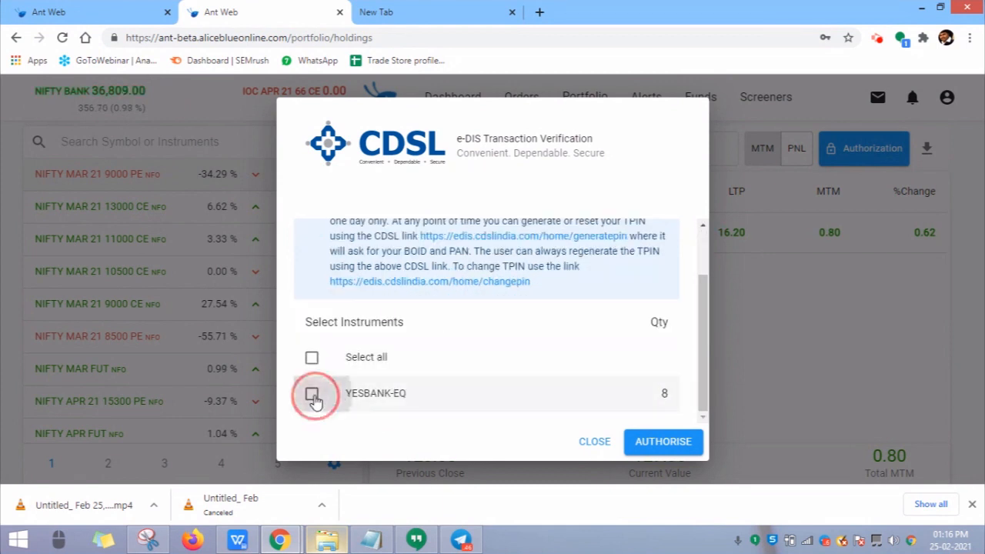
pyautogui.click(311, 394)
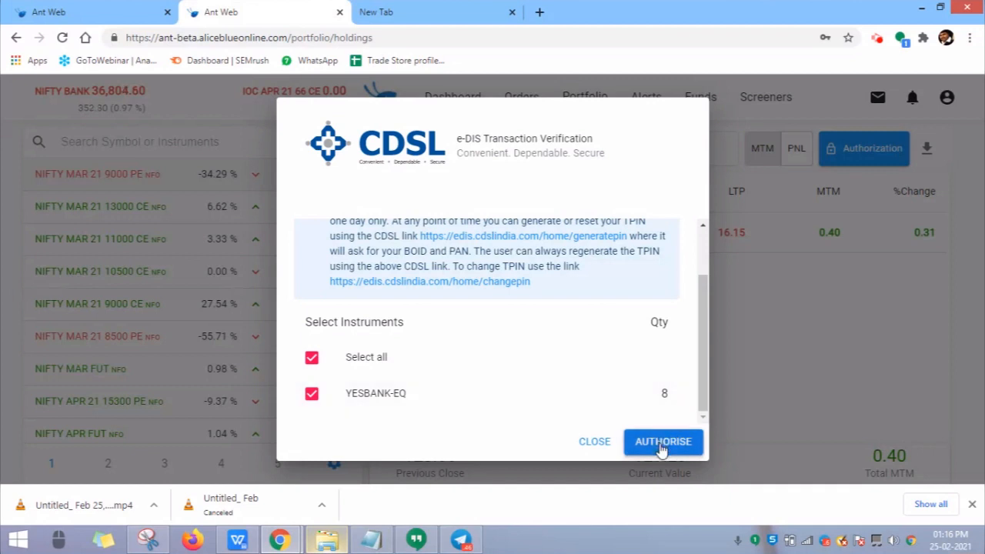
pyautogui.click(662, 440)
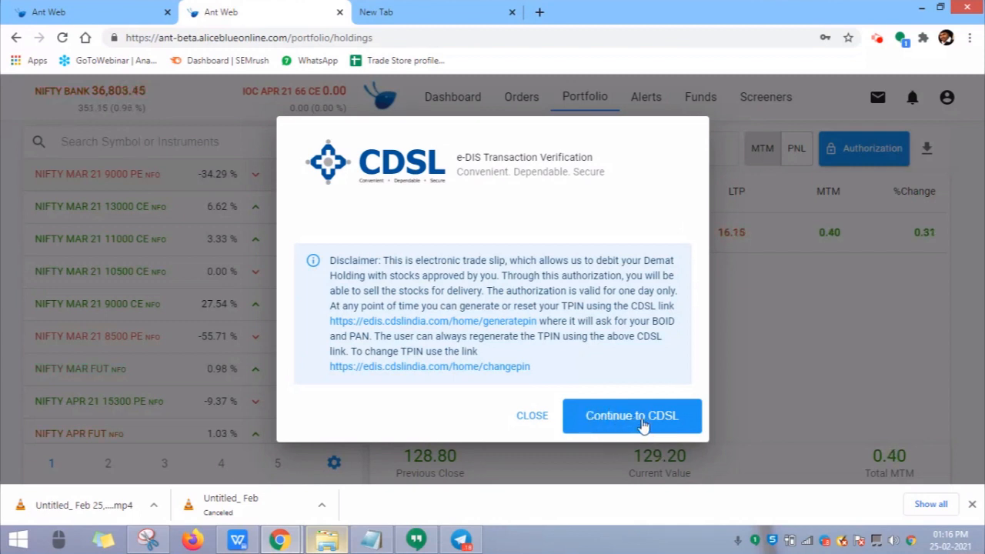
pyautogui.click(631, 416)
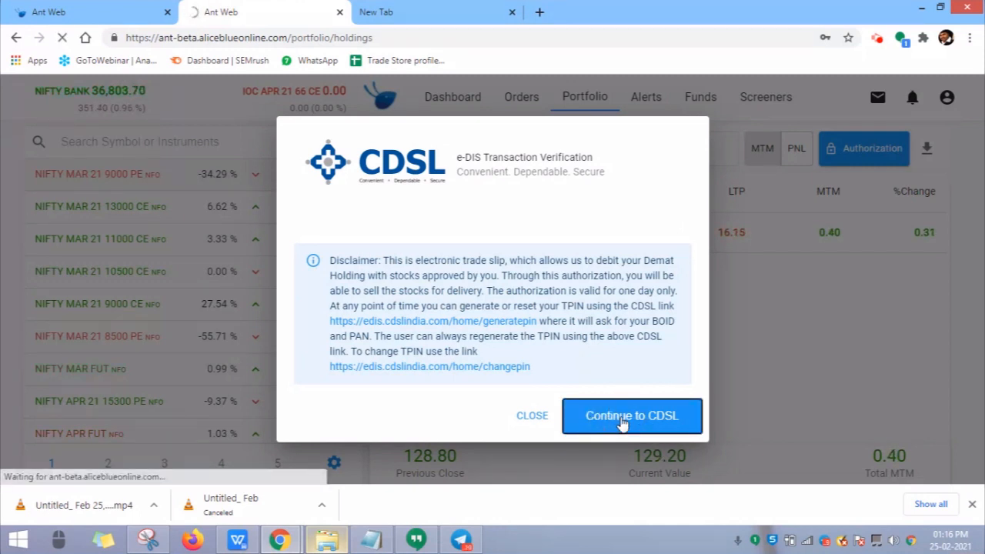
pyautogui.click(631, 416)
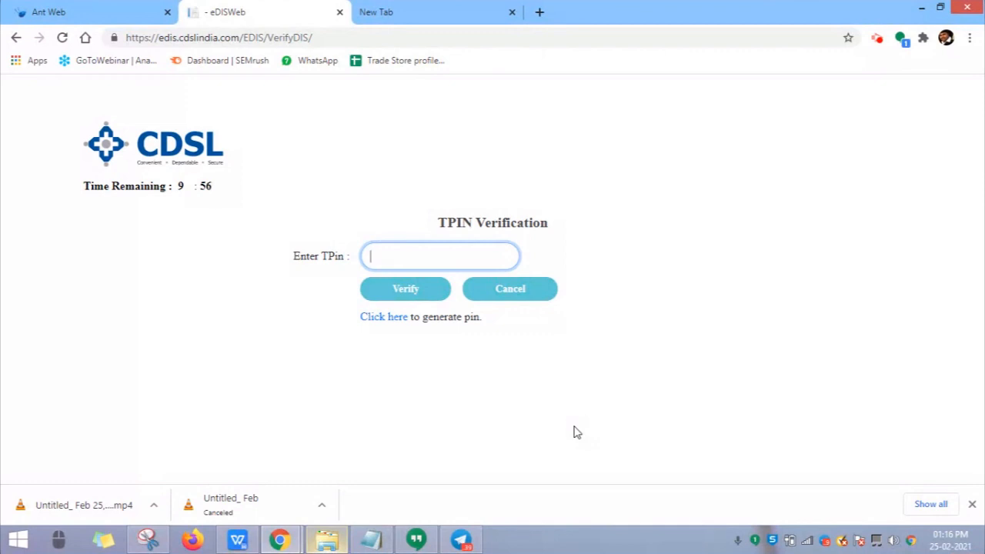
pyautogui.moveTo(536, 539)
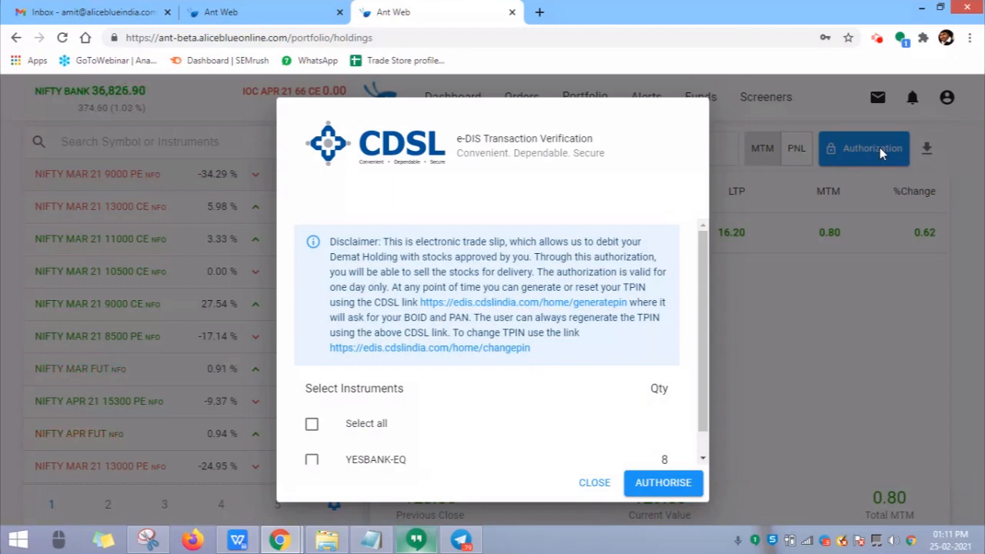
# - Submit the entered TPIN for verification so the OTP authentication page appears
pyautogui.click(662, 483)
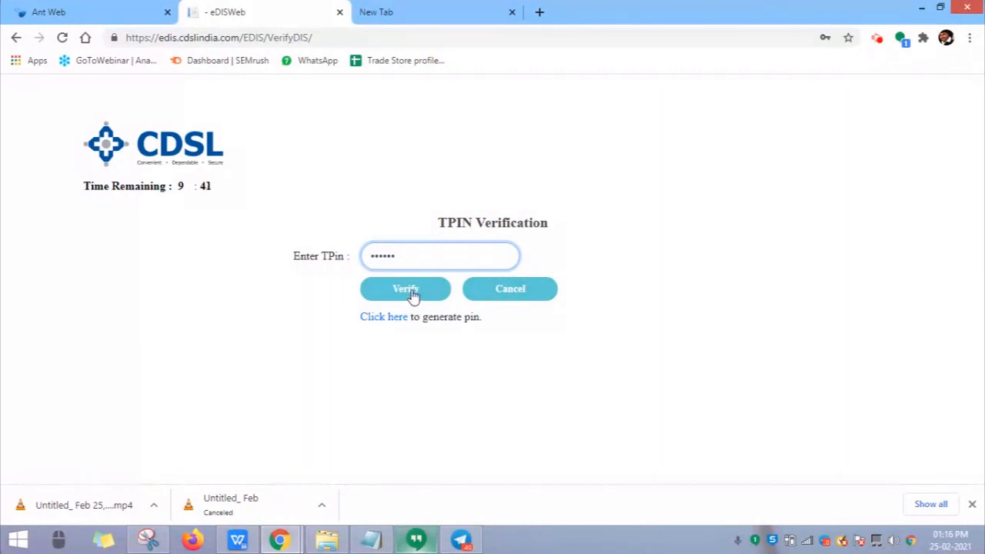
pyautogui.click(405, 289)
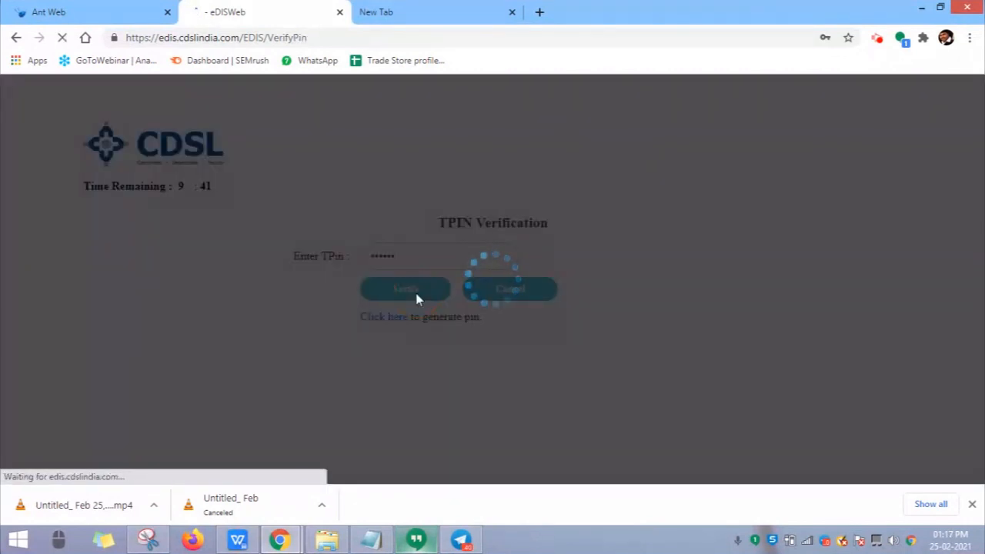
pyautogui.click(405, 290)
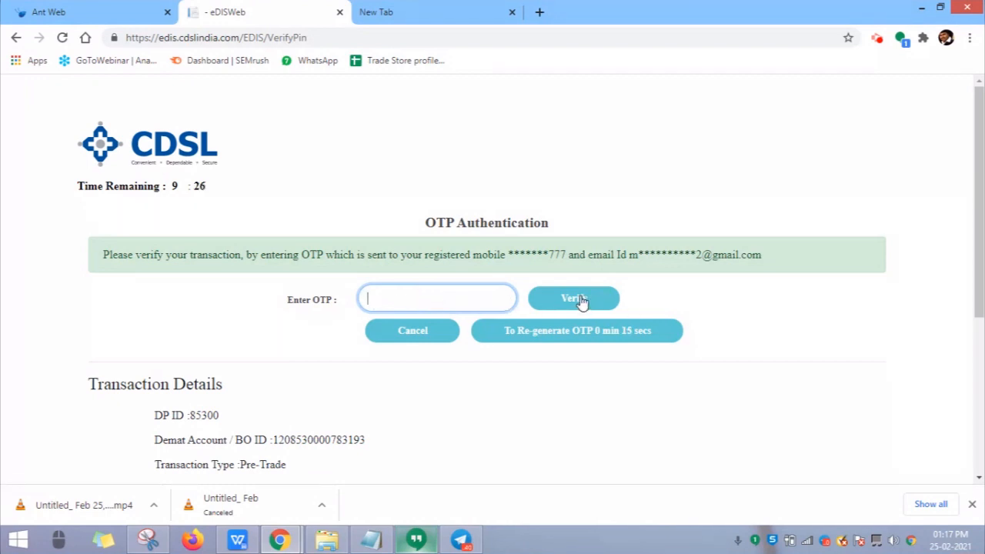
# - Scroll to the transaction details listing 8 YES BANK LTD-EQ2/- shares awaiting OTP
pyautogui.scroll(-3)
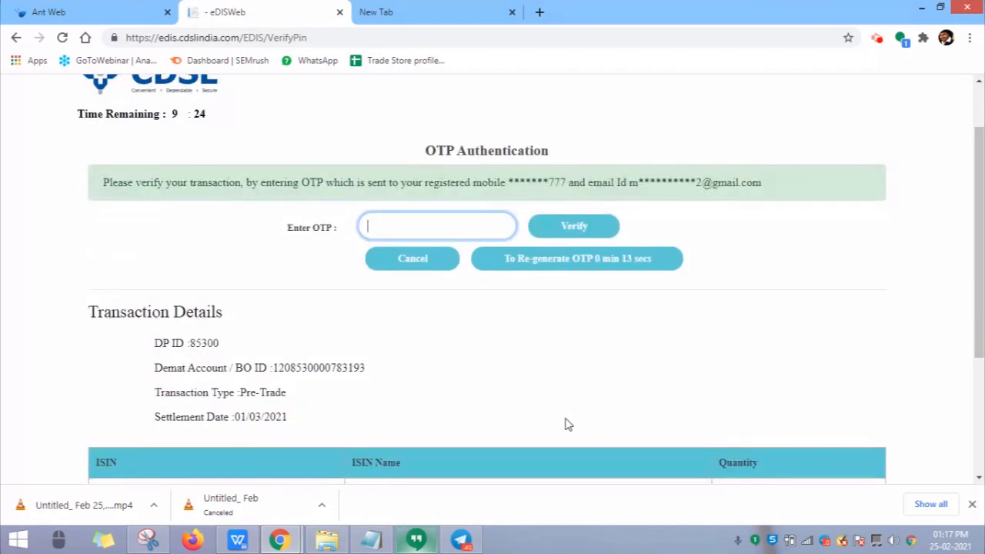
pyautogui.scroll(-3)
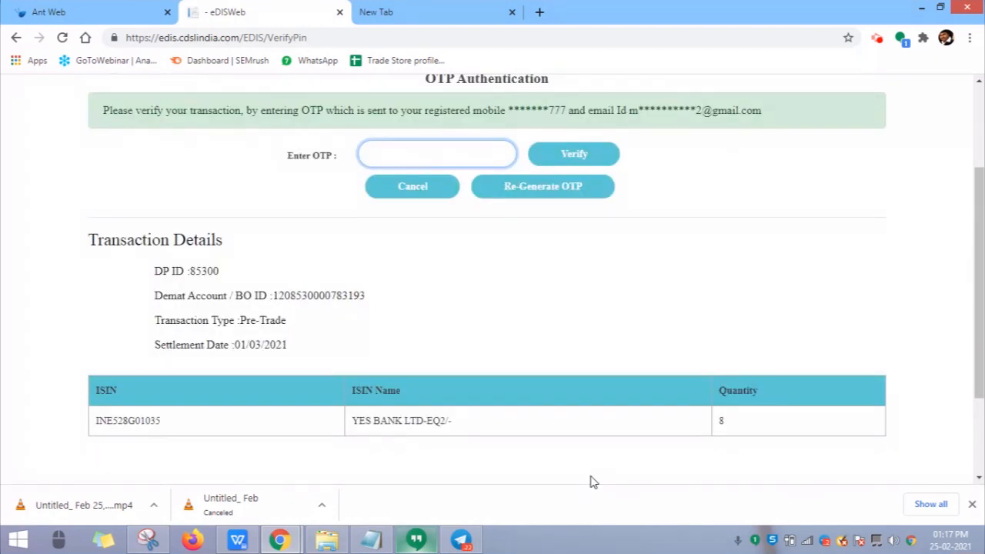
pyautogui.moveTo(250, 440)
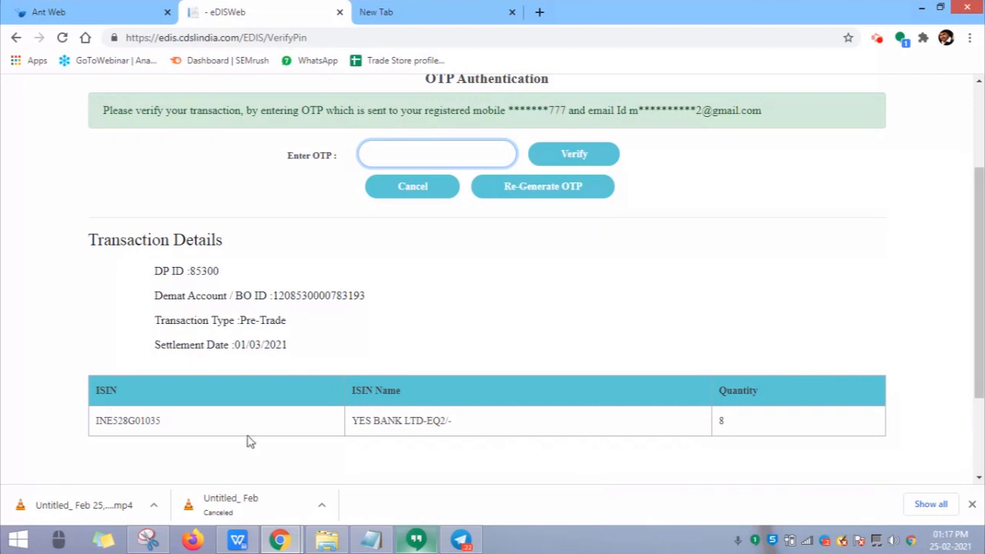
pyautogui.scroll(-3)
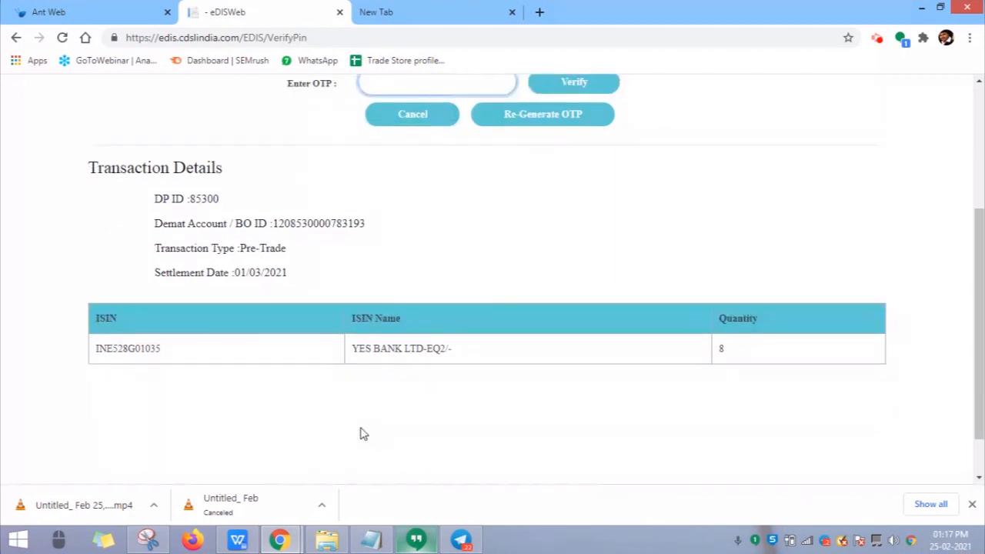